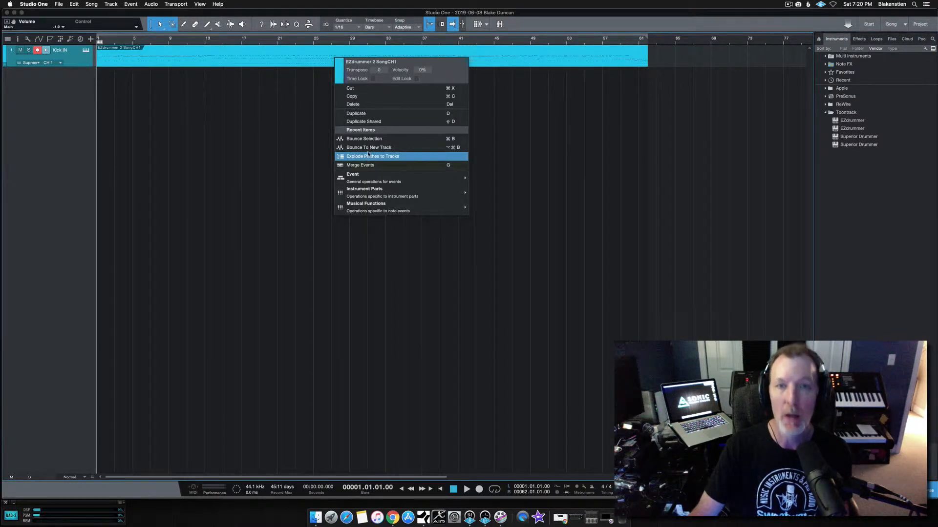
mouse_move(561, 152)
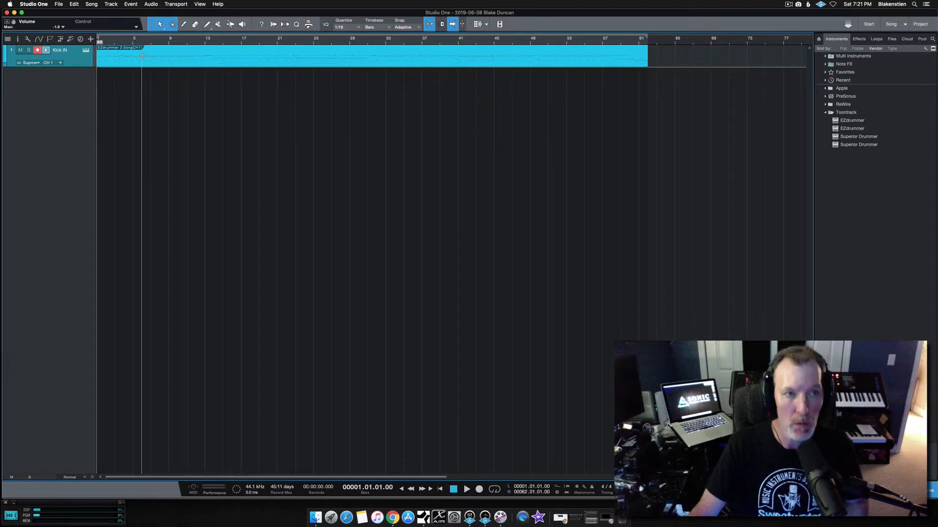
Show the Console and enable Superior Drummer's multiple outputs, giving eight separate mixer channels
left_click(199, 4)
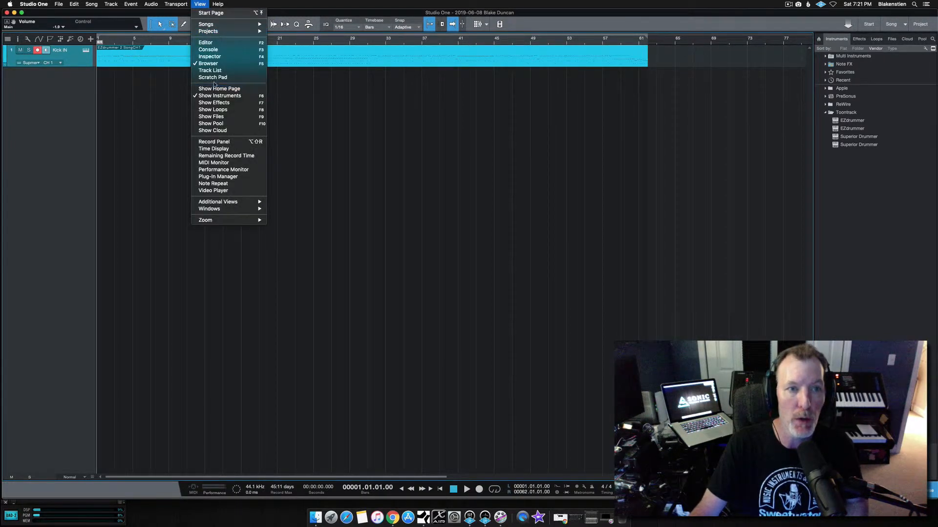
left_click(209, 49)
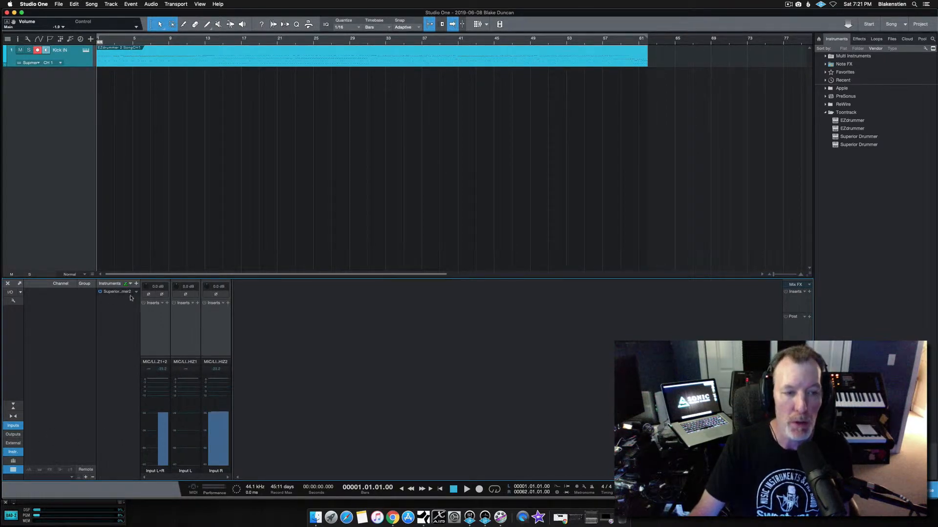
right_click(117, 291)
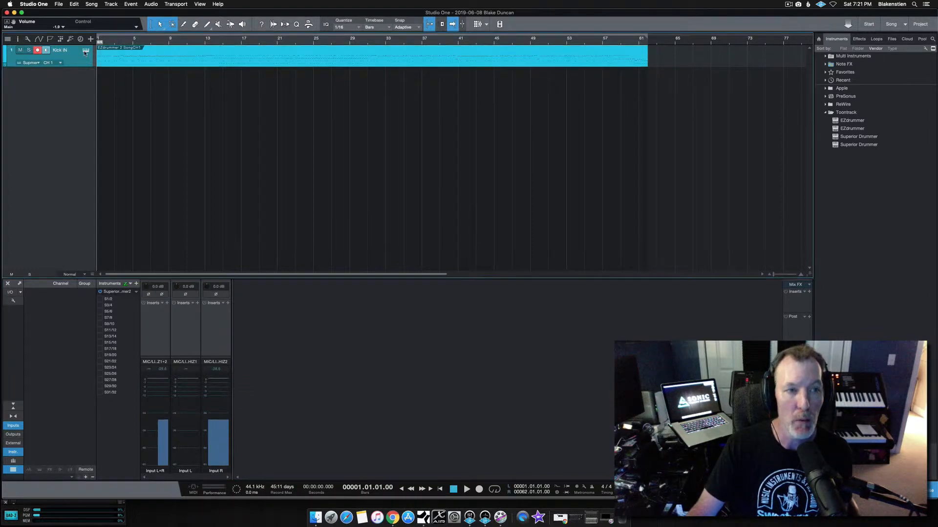
left_click(85, 51)
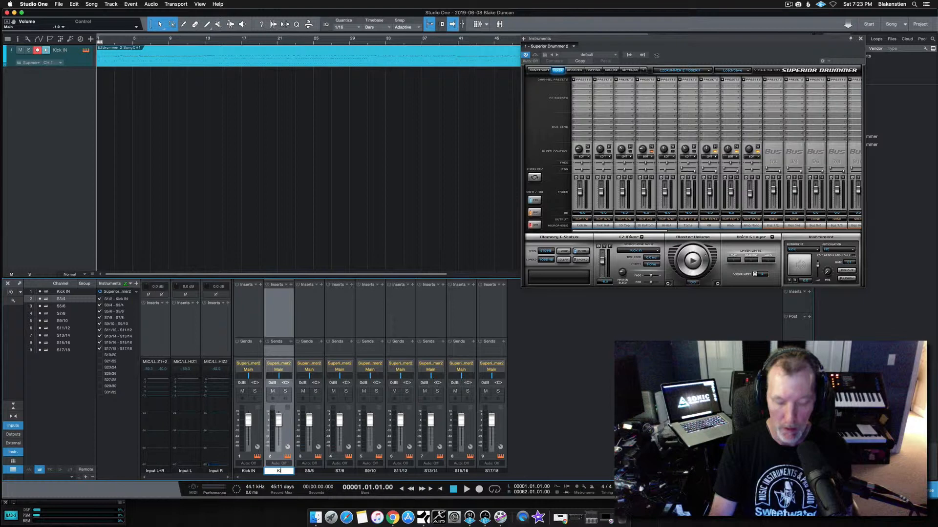
Rename output channels to Kick OUT, SnareBTM and AMB alongside the other drum names
type("Kick OUT")
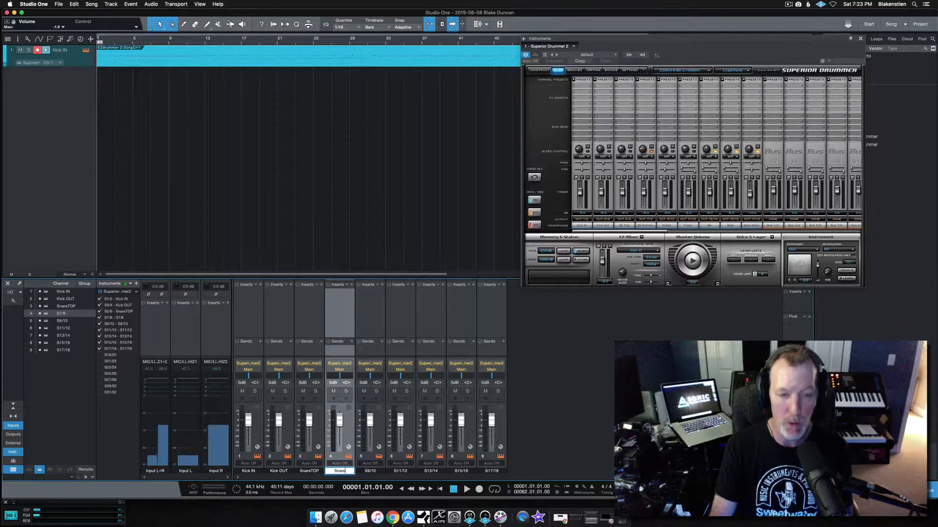
type("SnareBTM")
left_click(370, 470)
type("HiHat")
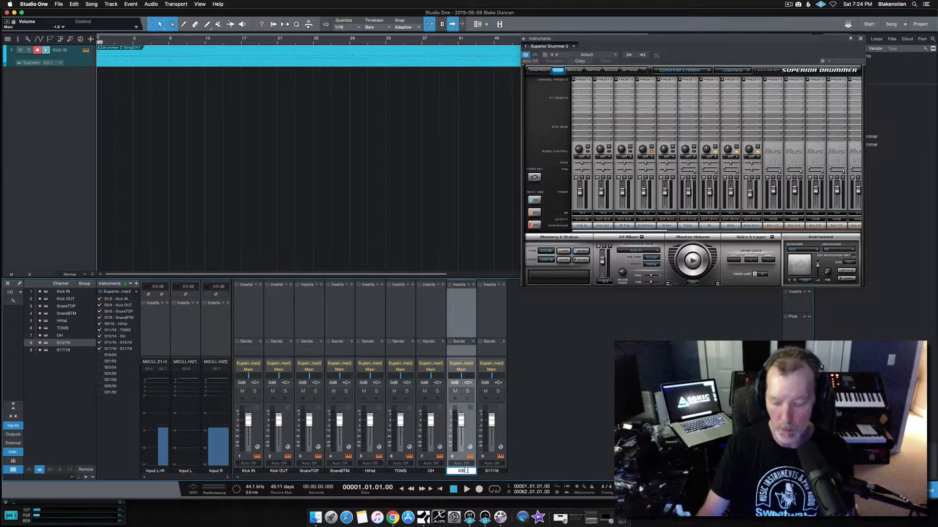
type("AMB MONO")
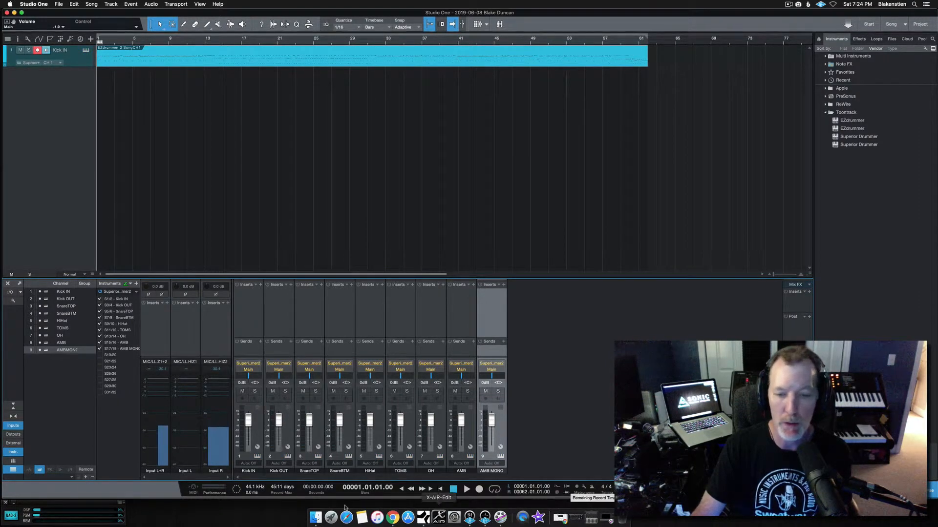
Play the song back to audition the nine named drum channels, then stop
left_click(463, 492)
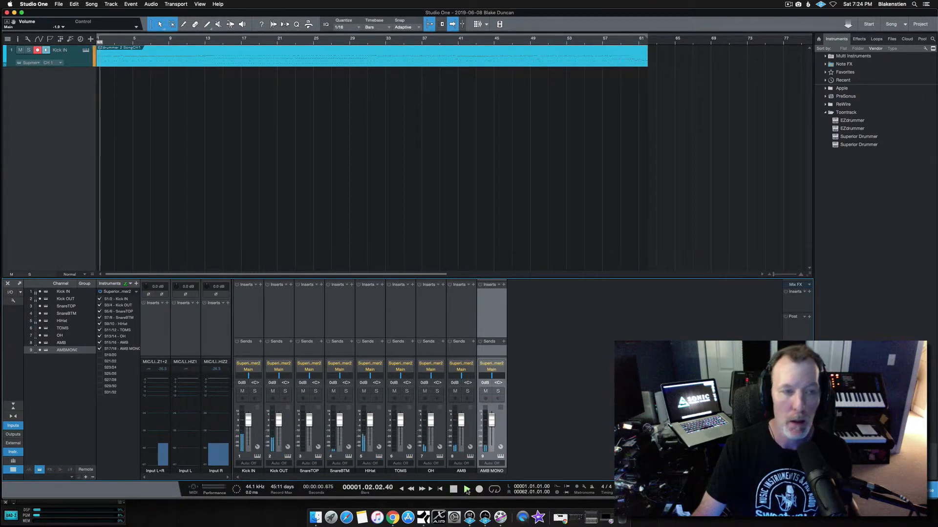
left_click(467, 489)
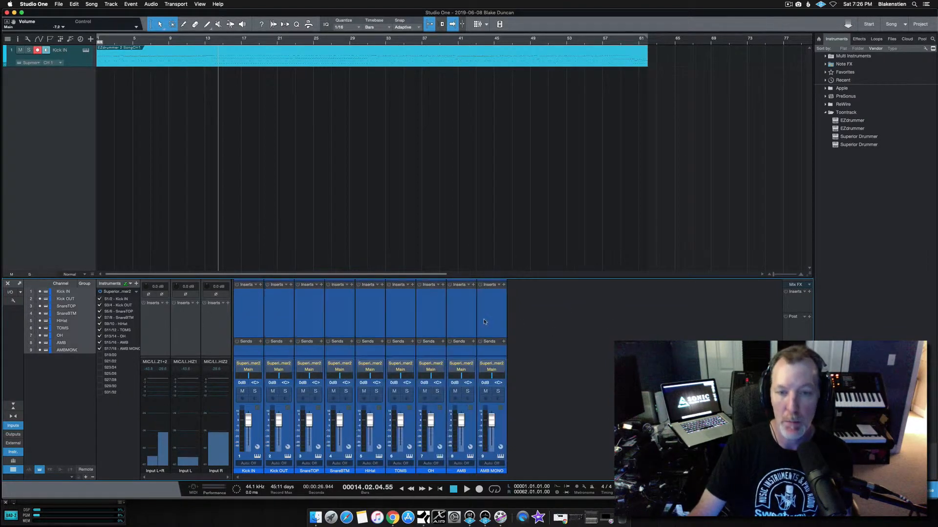
Add a DRUM bus fed by the nine selected drum channels and insert a Compressor on it
right_click(485, 323)
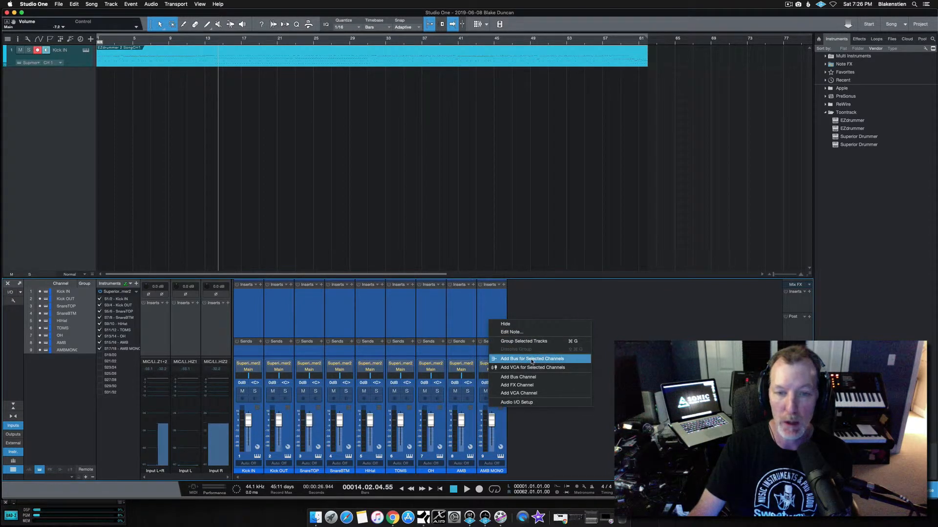
left_click(531, 359)
type("DRUM")
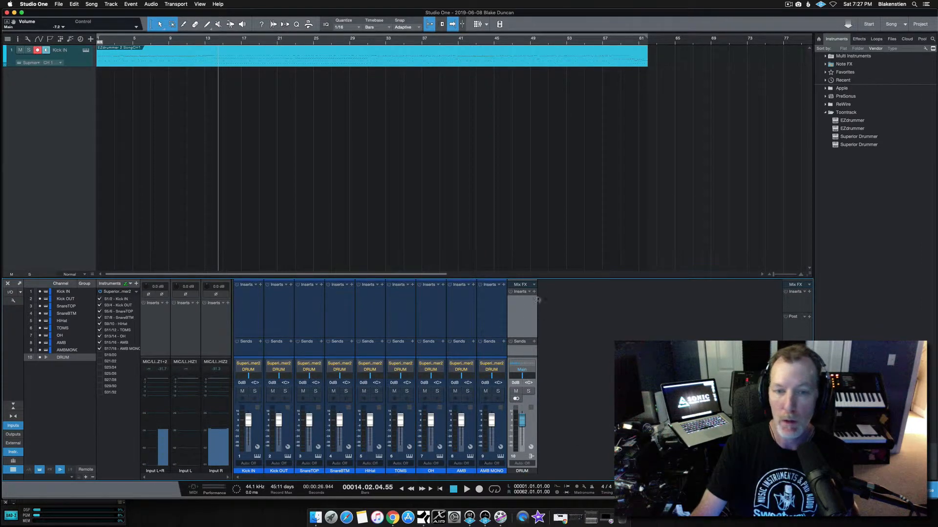
left_click(530, 291)
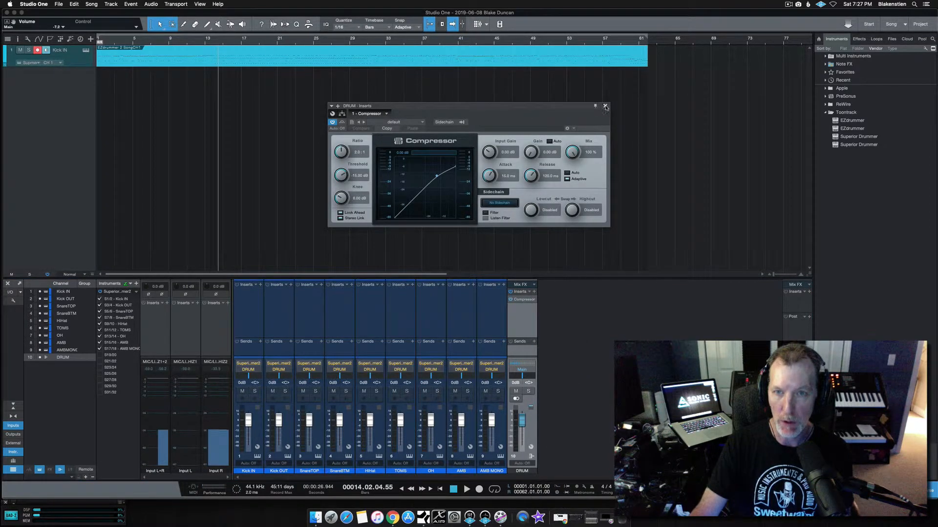
left_click(605, 108)
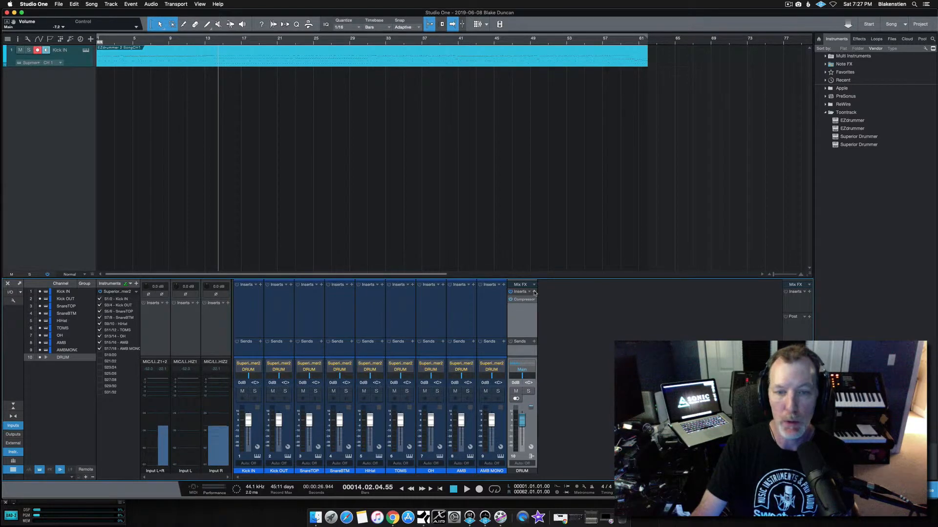
Insert Pro EQ on the DRUM bus, close its Inserts window and return the song to the start
left_click(528, 291)
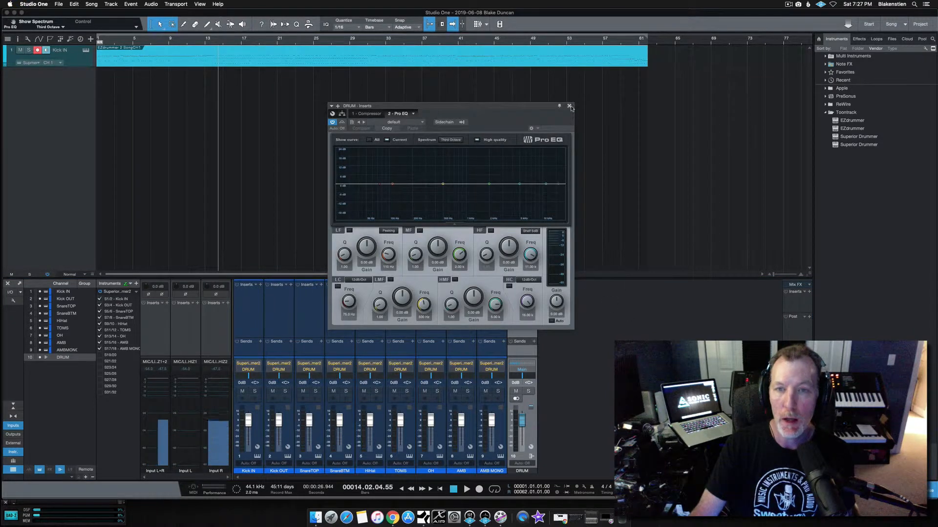
left_click(570, 107)
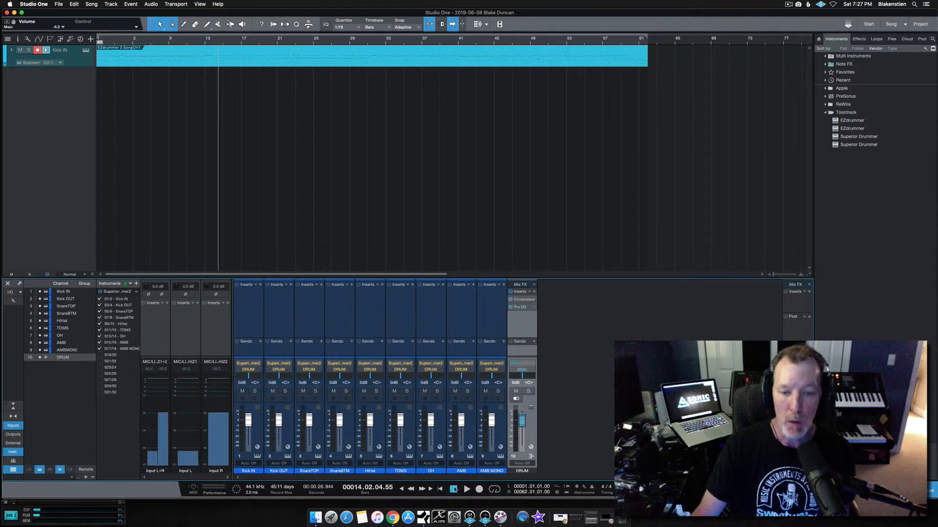
left_click(455, 490)
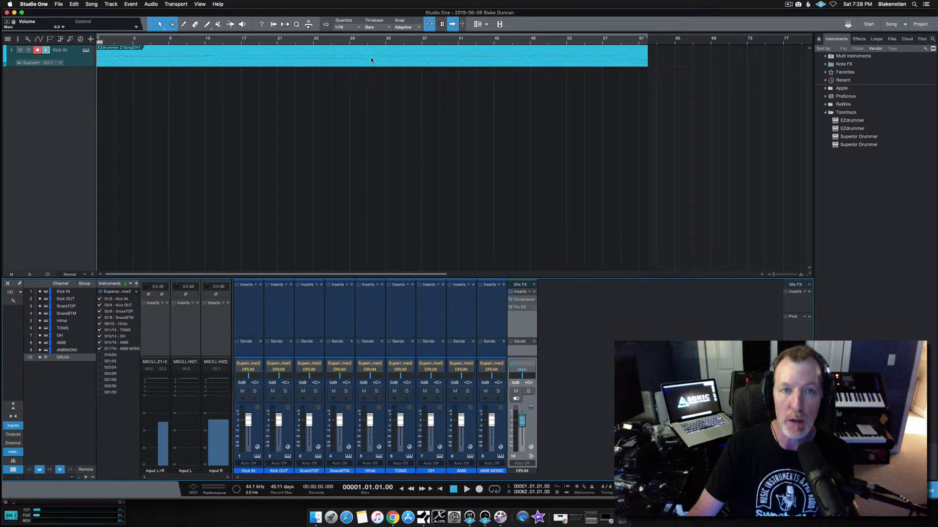
Review the drum part's context menu without changes, then bring up the Song menu
right_click(372, 61)
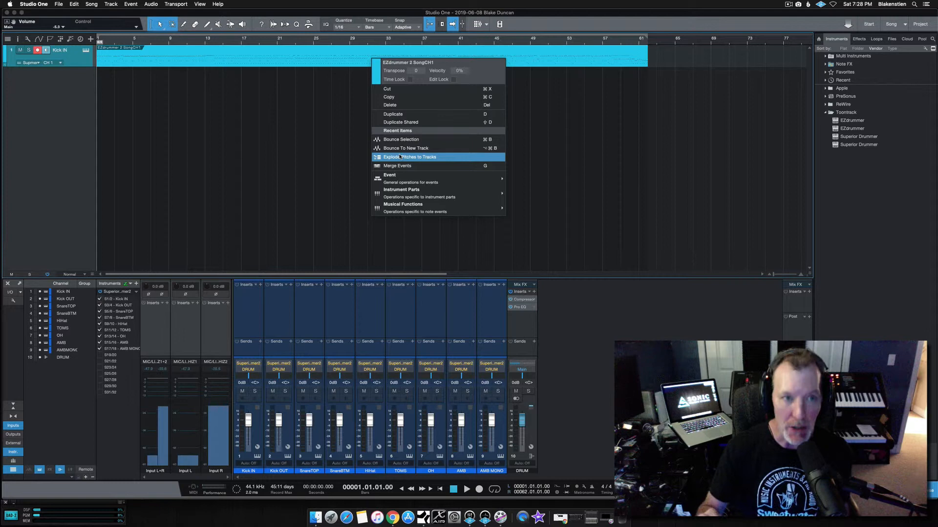
left_click(411, 156)
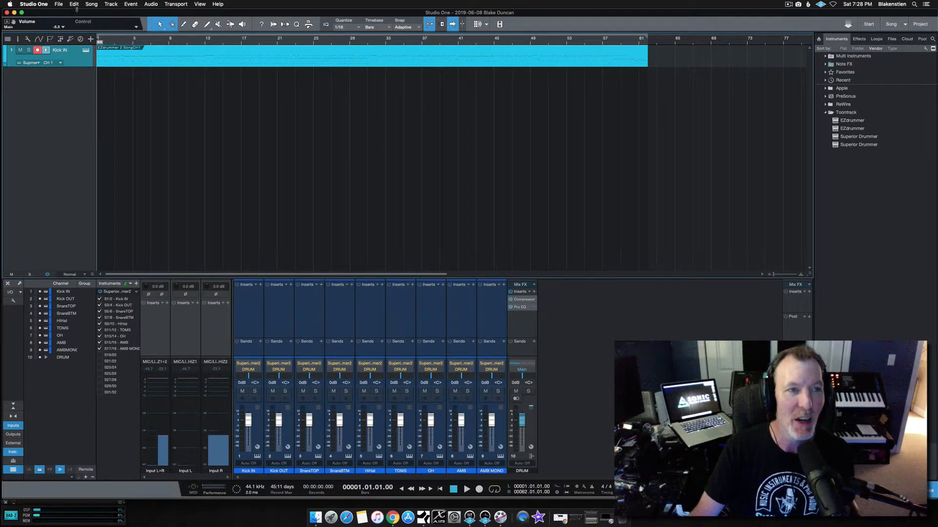
left_click(89, 4)
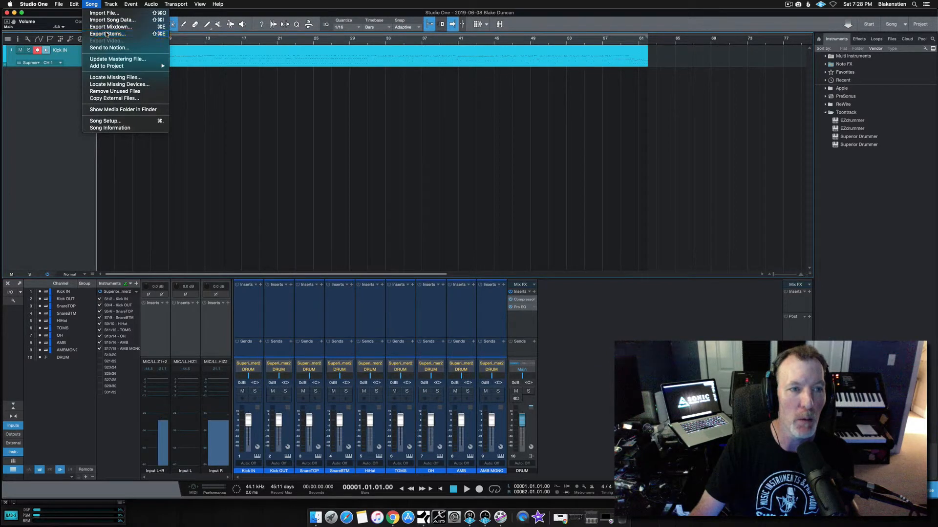
Export Stems per mixer channel, all nine drum channels as 16-bit 44.1 kHz WAV files
left_click(108, 34)
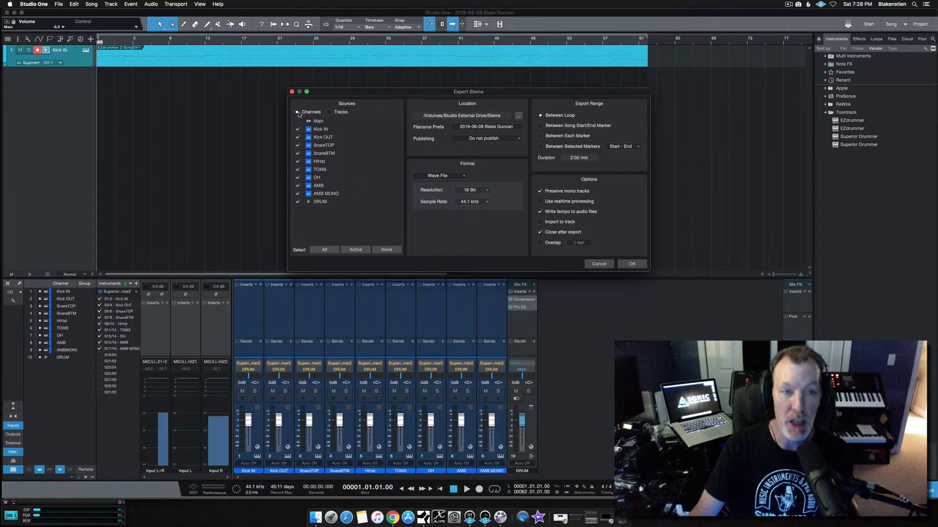
left_click(299, 121)
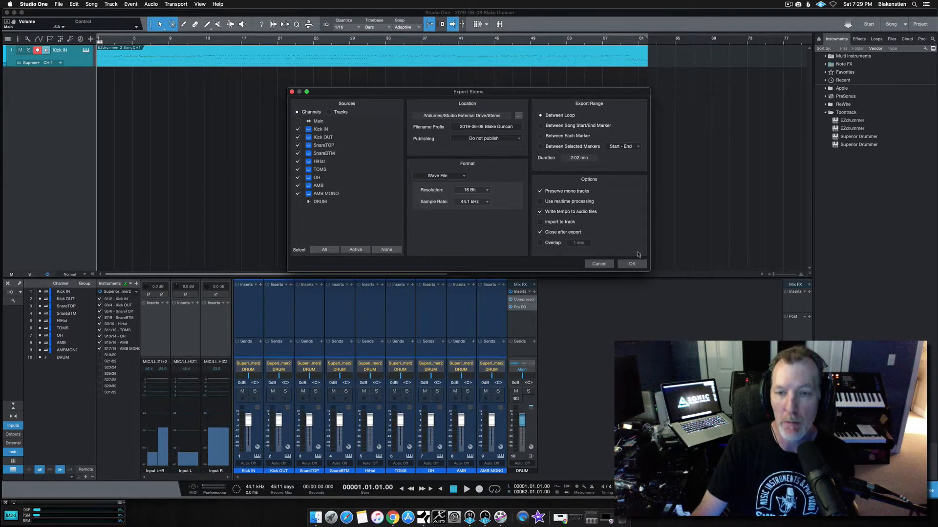
left_click(632, 264)
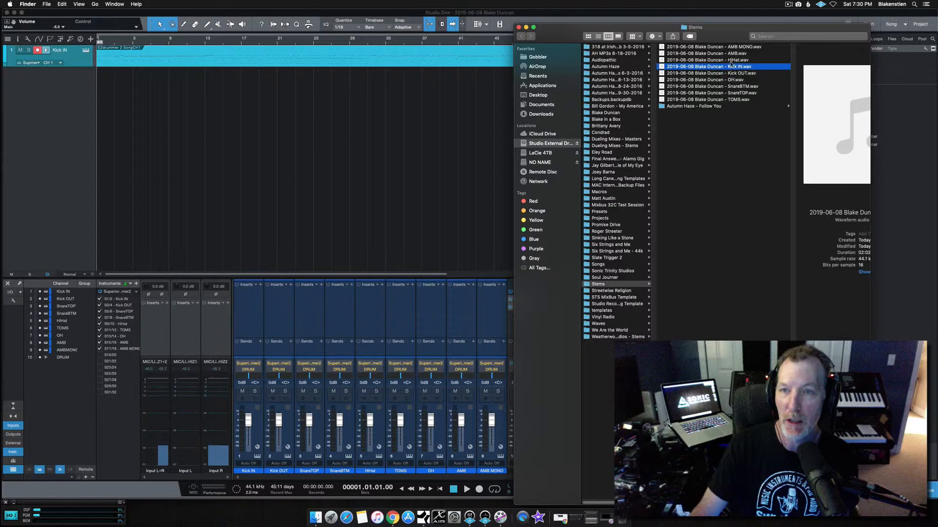
Select the exported stem WAVs in Finder and drag them into the arrangement as audio tracks
left_click(709, 72)
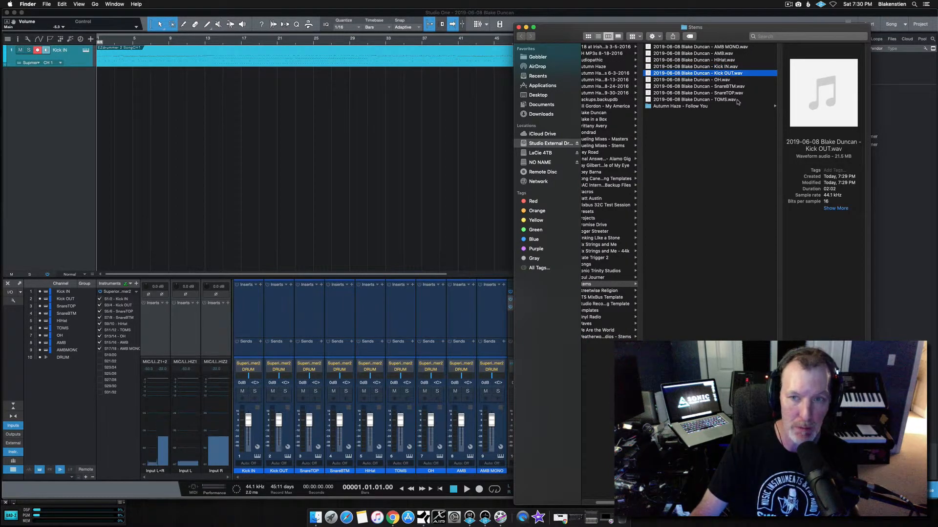
left_click(694, 99)
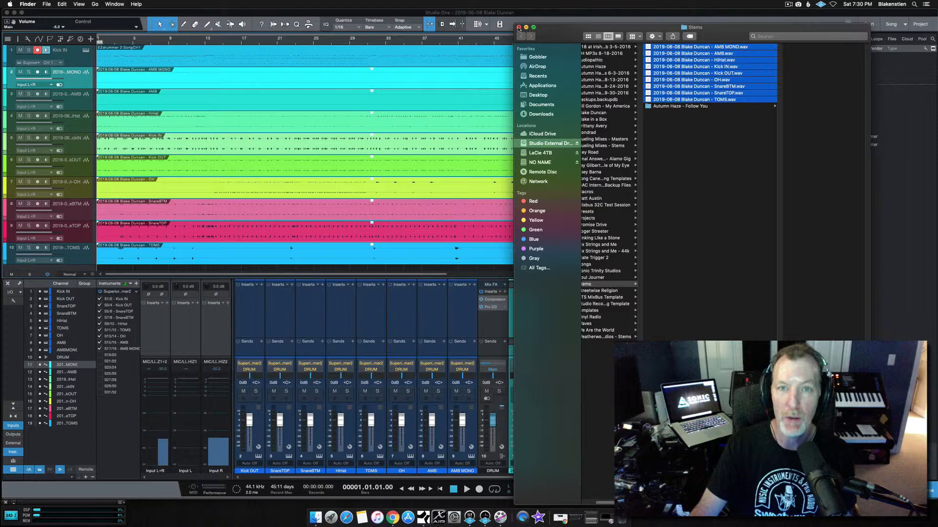
left_click(516, 28)
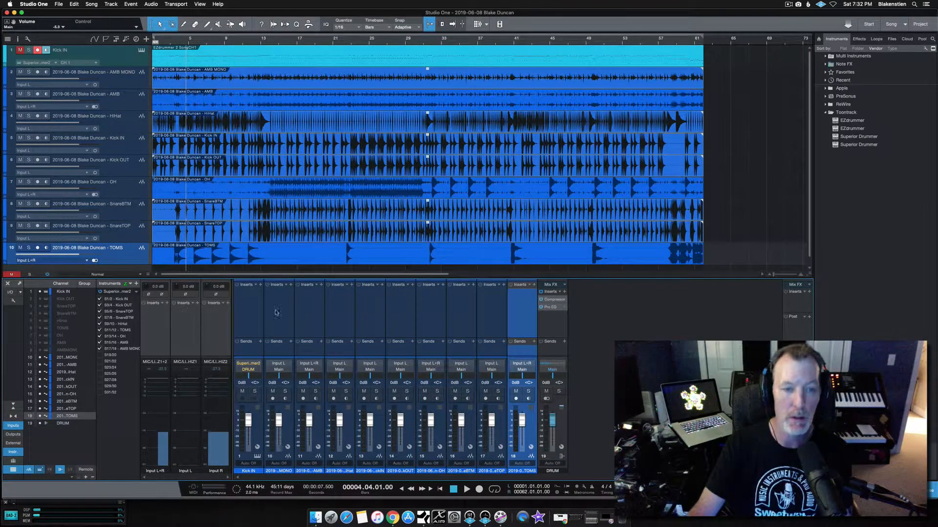
Reorder the stem tracks kick-to-toms, route them to DRUM and phase-invert SnareBTM via Mixtool
left_click(250, 369)
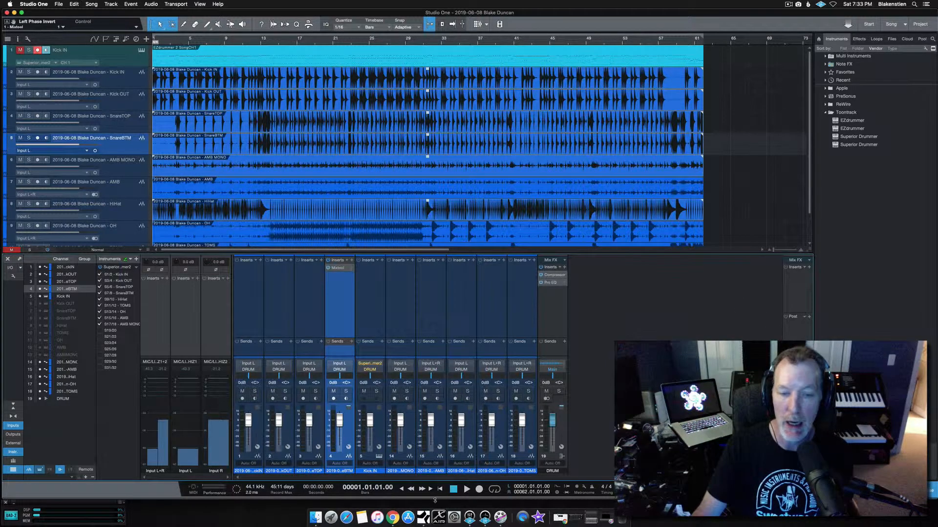
Lower the stem channels' faders to about -11 dB, then bring up the Kick IN track's options
left_click(469, 504)
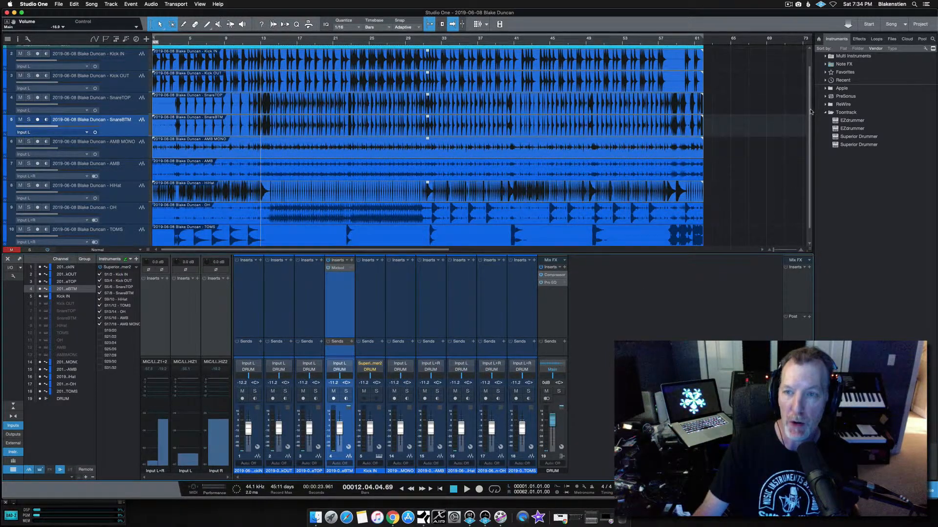
right_click(64, 53)
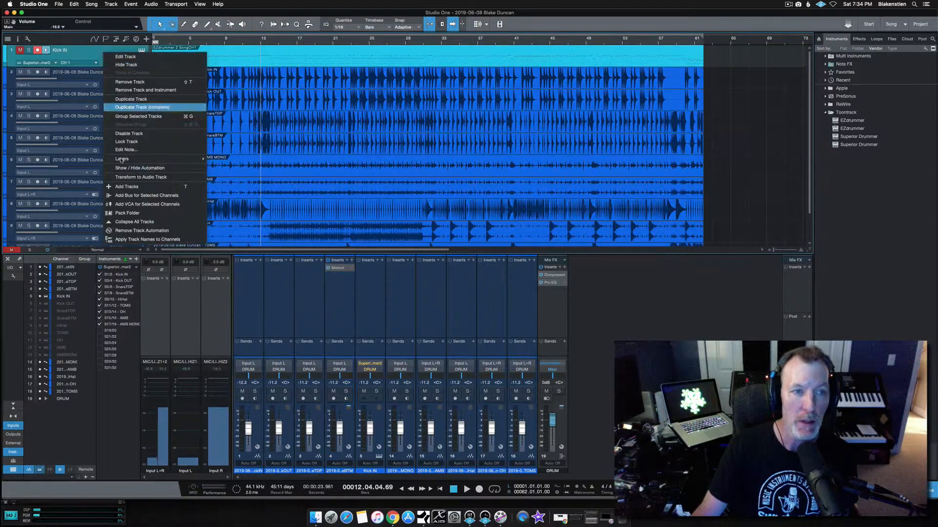